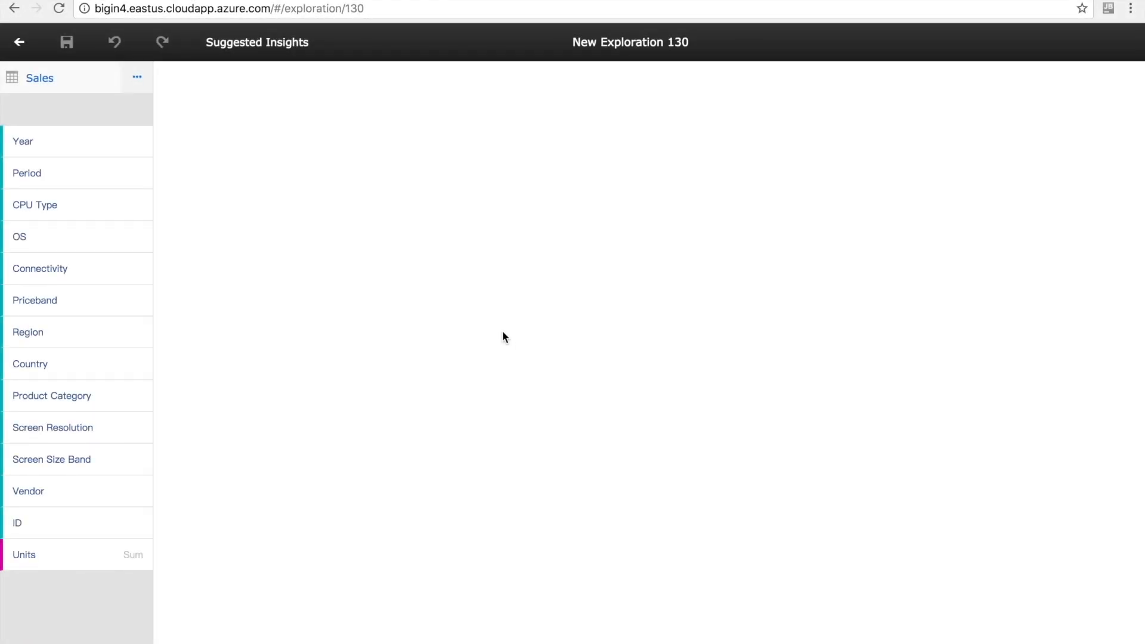
- Load the 11 suggested insight cards for the new Sales exploration
{"action": "left_click", "coordinate": [257, 42]}
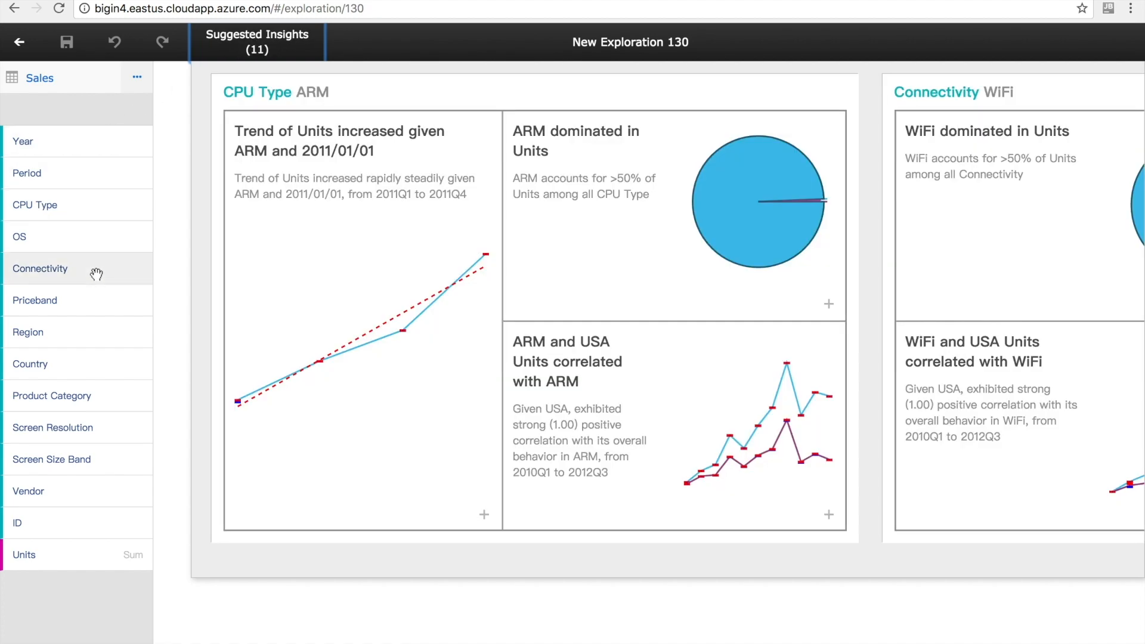
{"action": "mouse_move", "coordinate": [313, 549]}
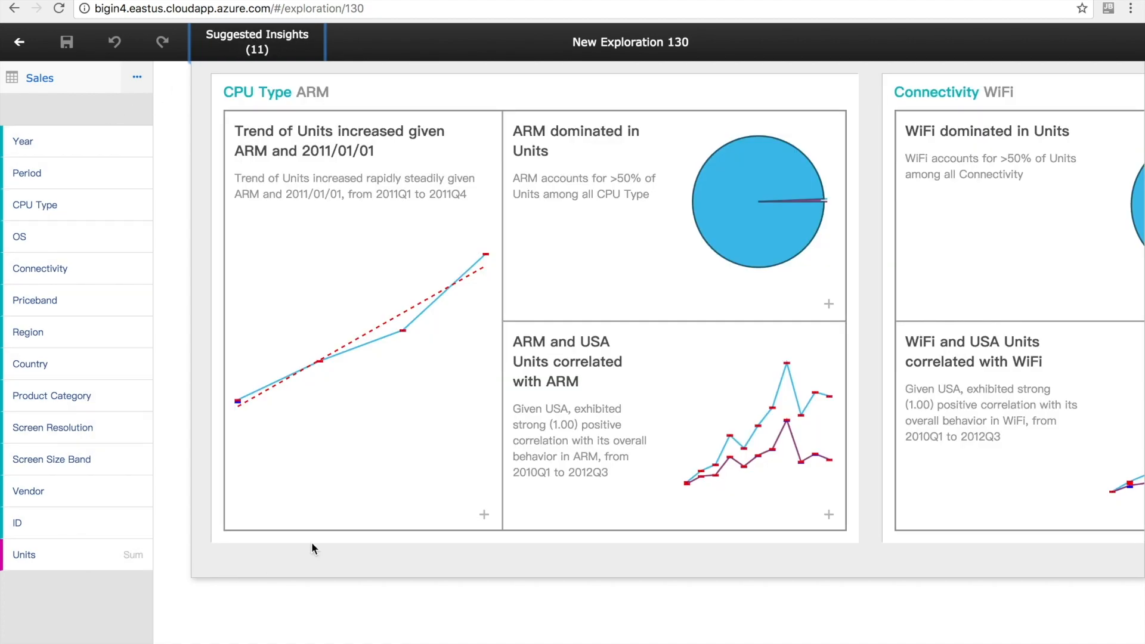
- Scroll the insights past the CPU Type ARM cards to Connectivity WiFi and Country United States
{"action": "scroll", "scroll_direction": "right", "scroll_amount": 3}
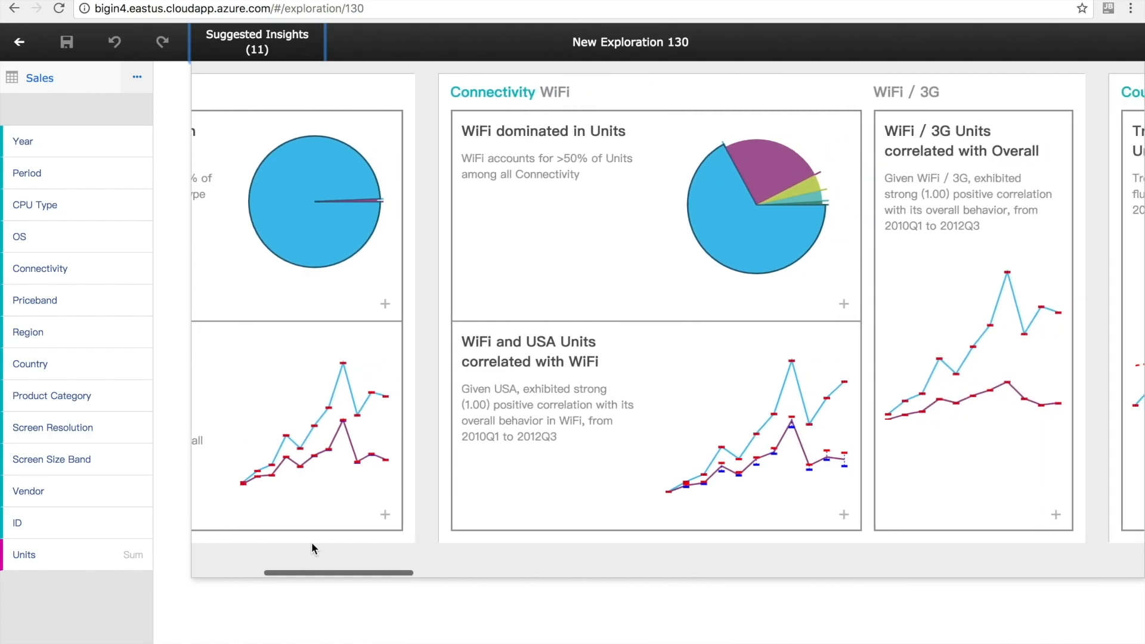
{"action": "scroll", "scroll_direction": "right", "scroll_amount": 3}
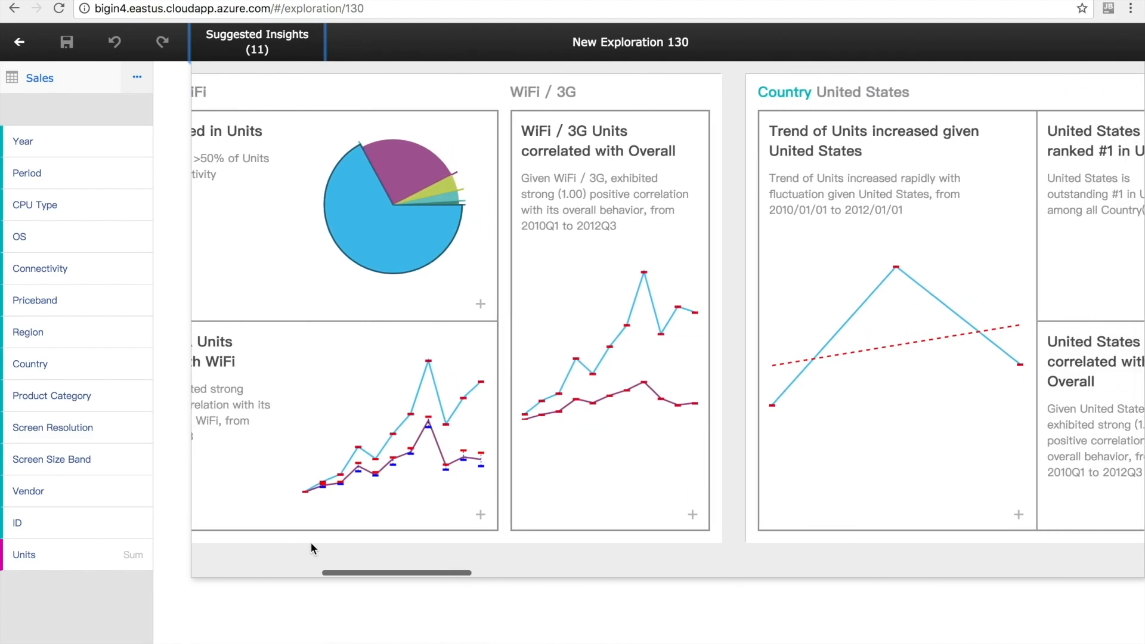
{"action": "scroll", "scroll_direction": "right", "scroll_amount": 3}
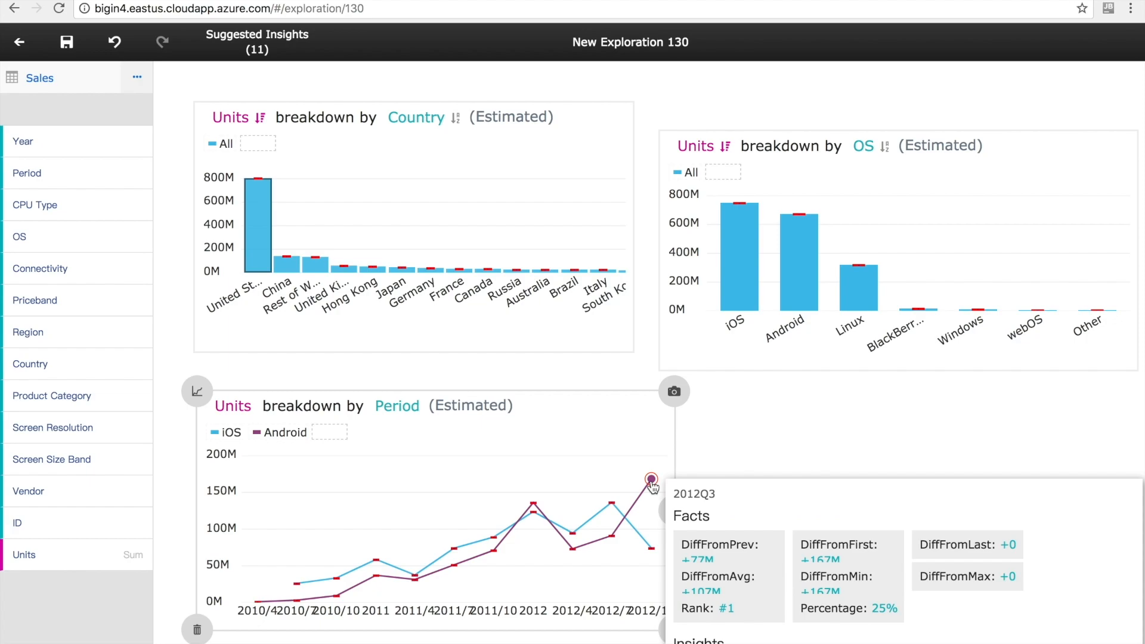
- Scroll the Android 2012Q3 popup down to its insight cards, including Others ranked #1
{"action": "scroll", "scroll_direction": "down", "scroll_amount": 3}
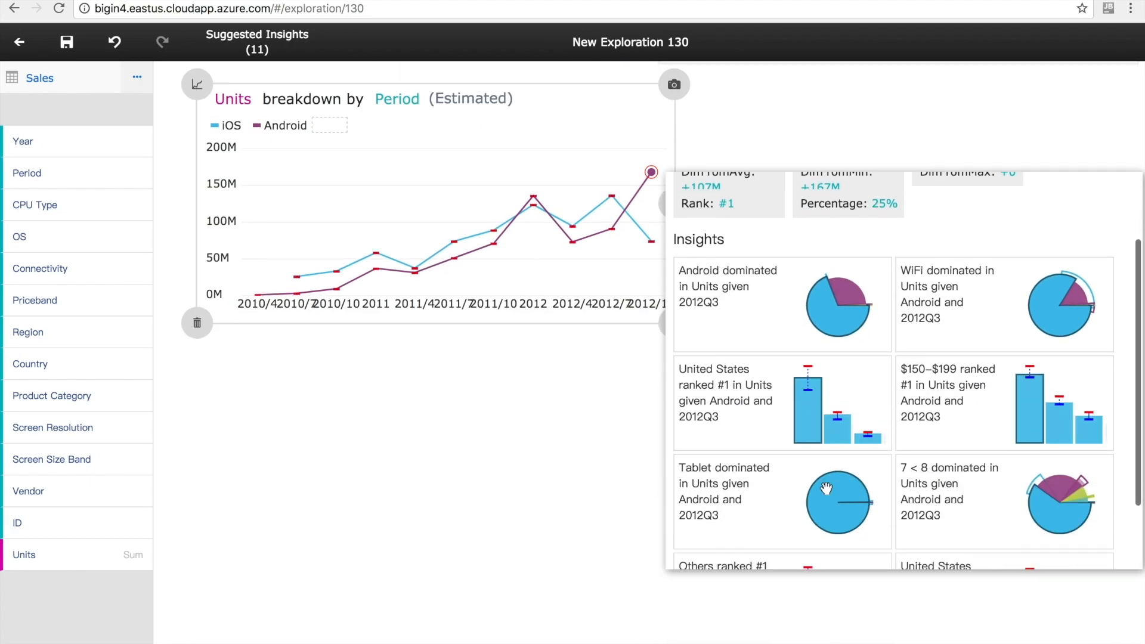
{"action": "scroll", "scroll_direction": "down", "scroll_amount": 3}
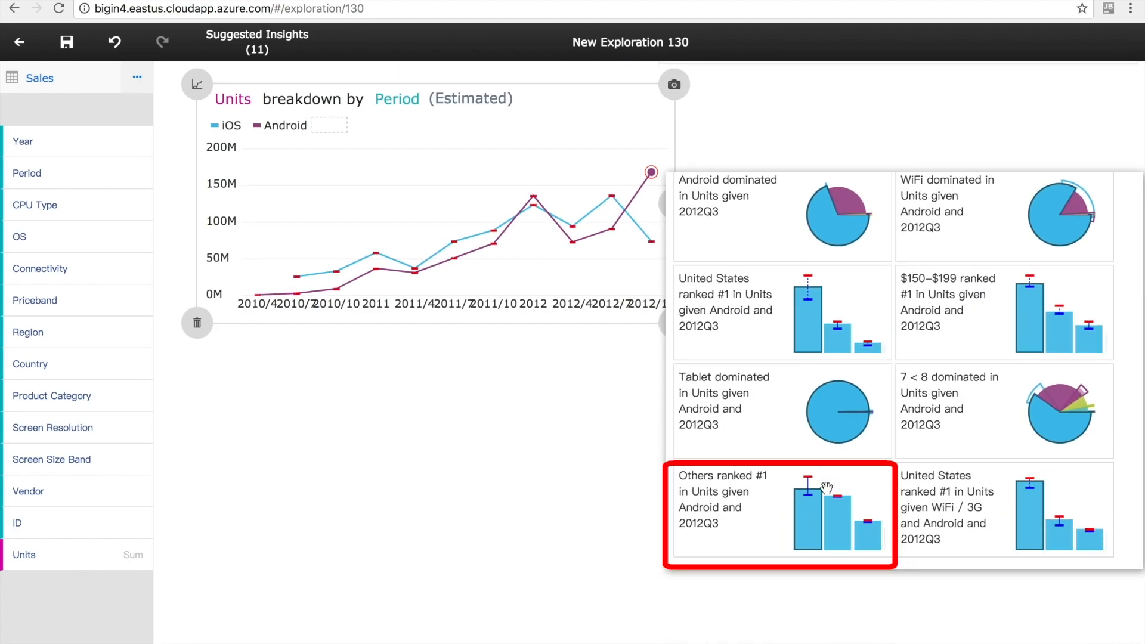